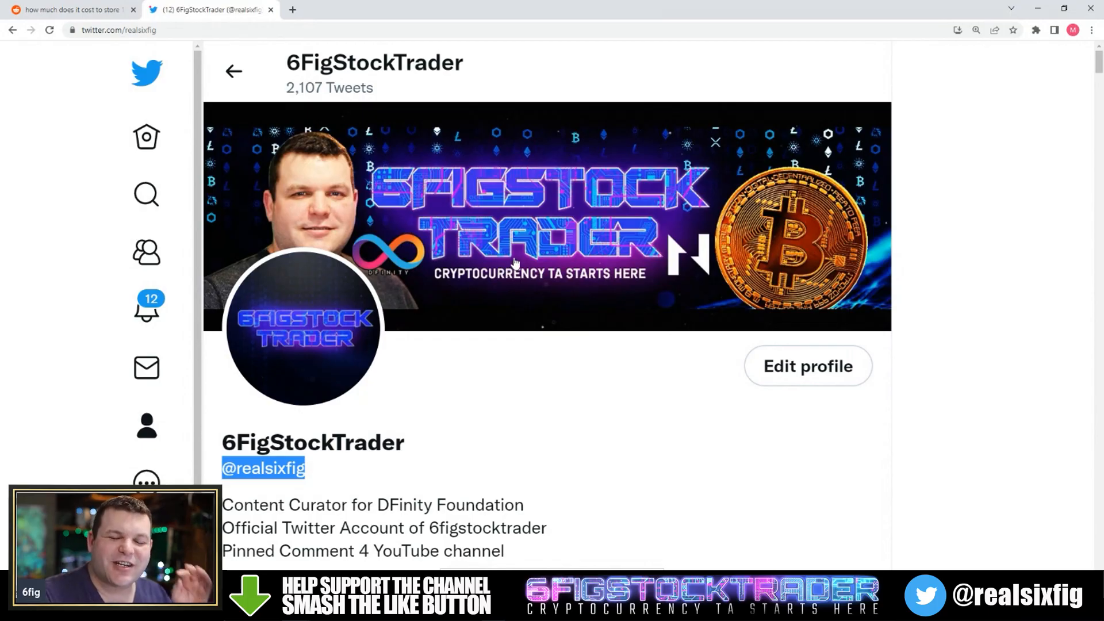
mouse_move(500, 268)
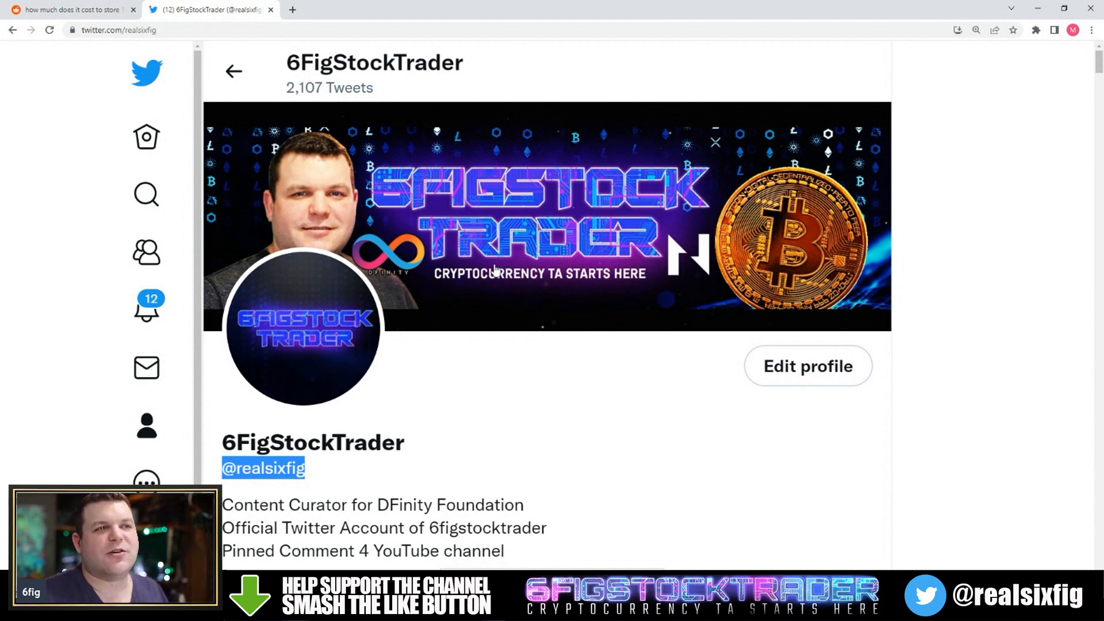
mouse_move(319, 475)
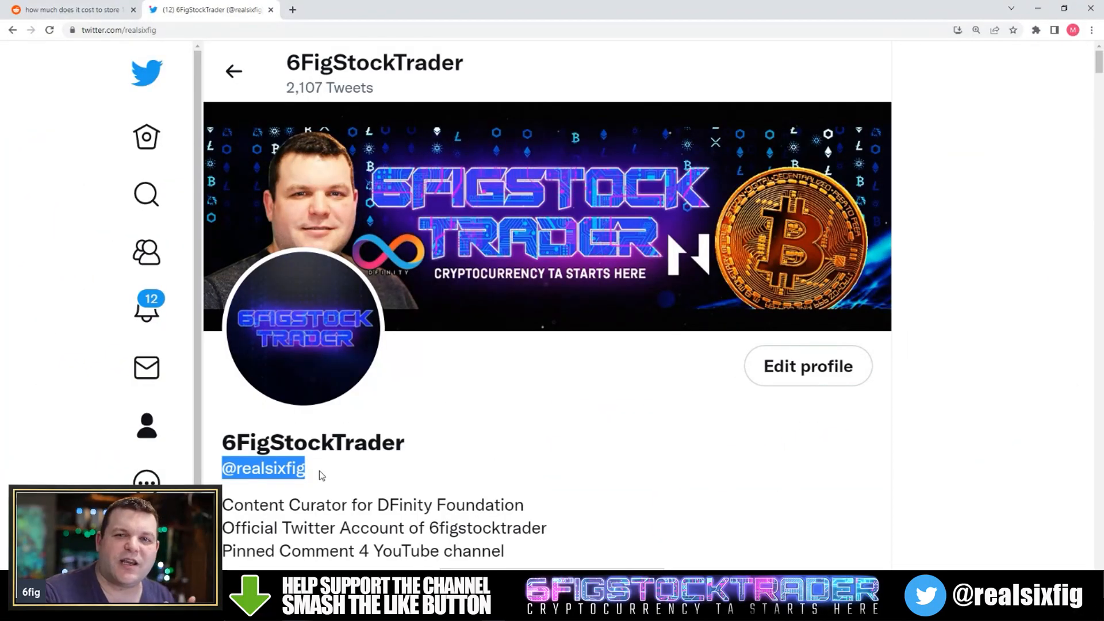
Step: Bring up the Reddit r/solana thread asking what storing 1GB on Solana costs
left_click(548, 218)
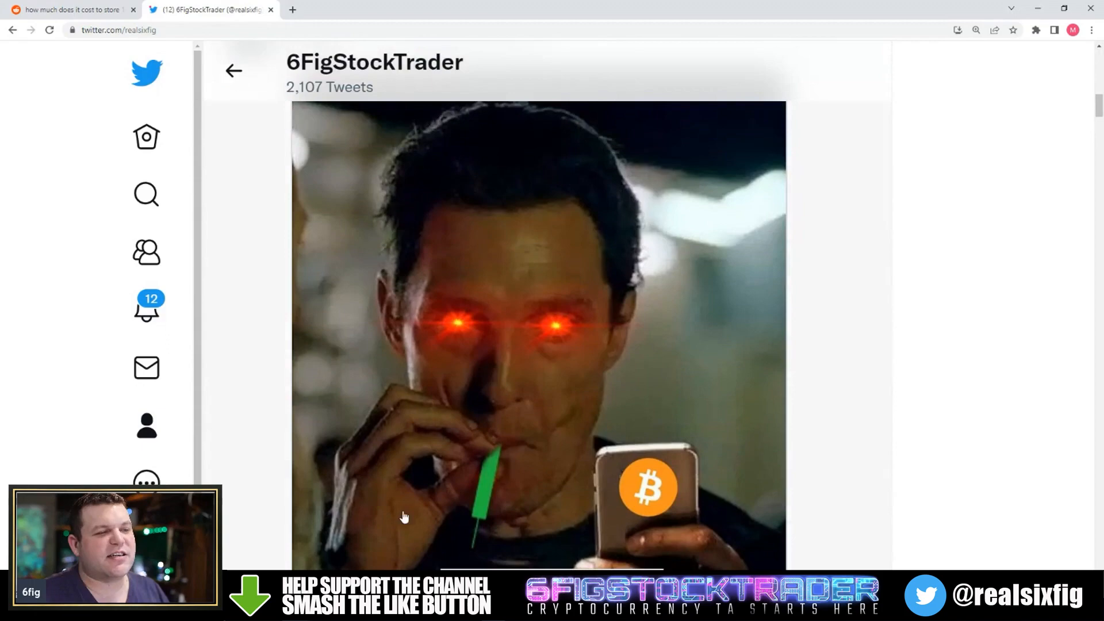
scroll("down", 3)
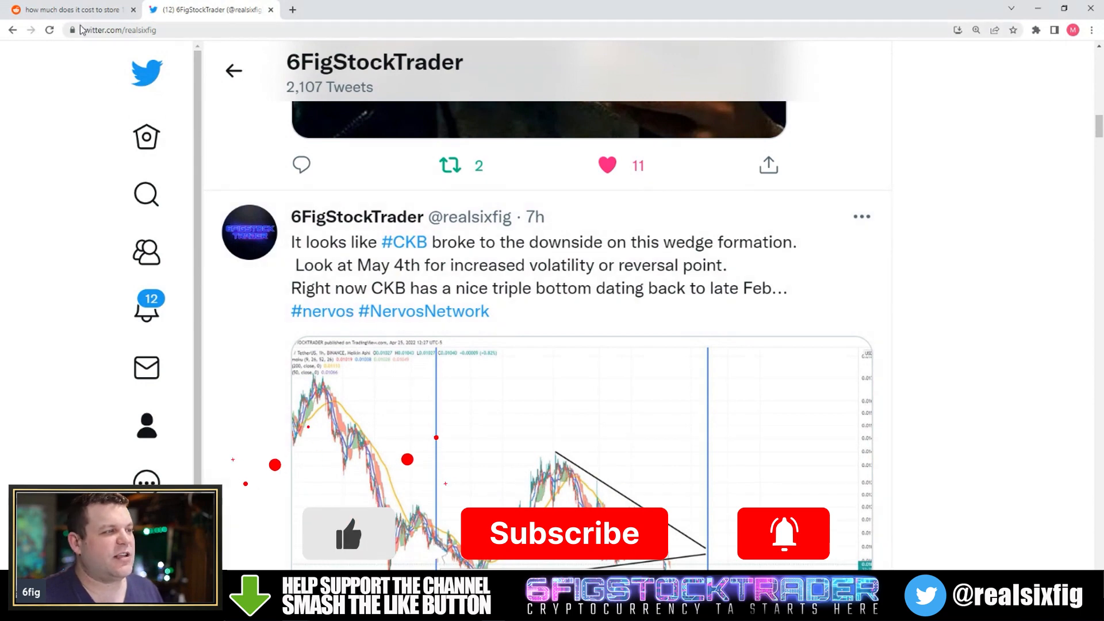
left_click(71, 11)
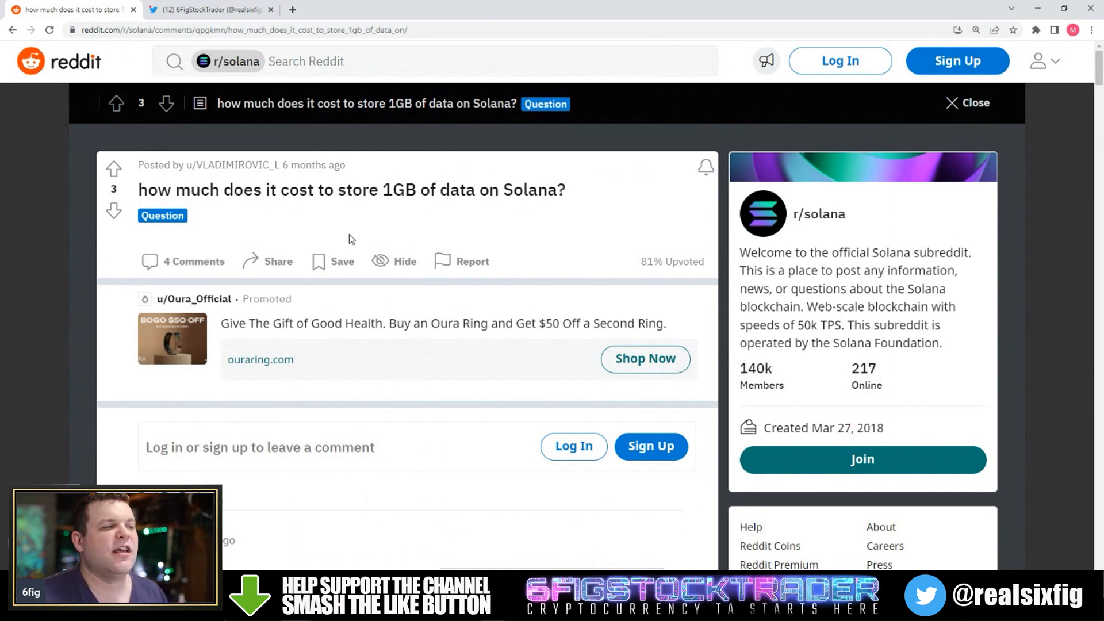
mouse_move(429, 231)
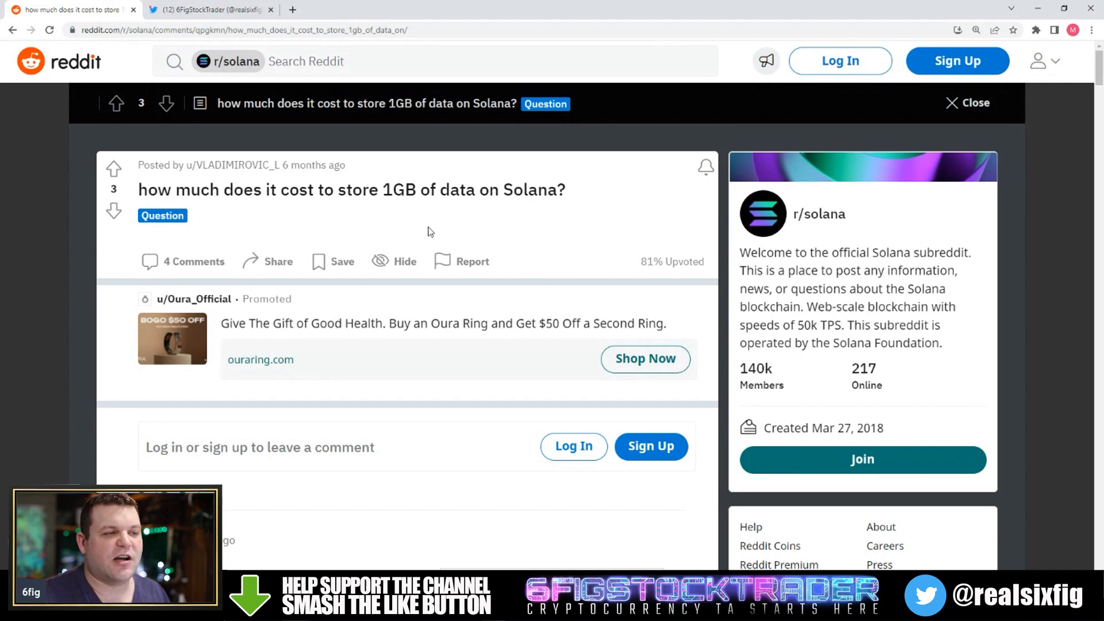
mouse_move(521, 223)
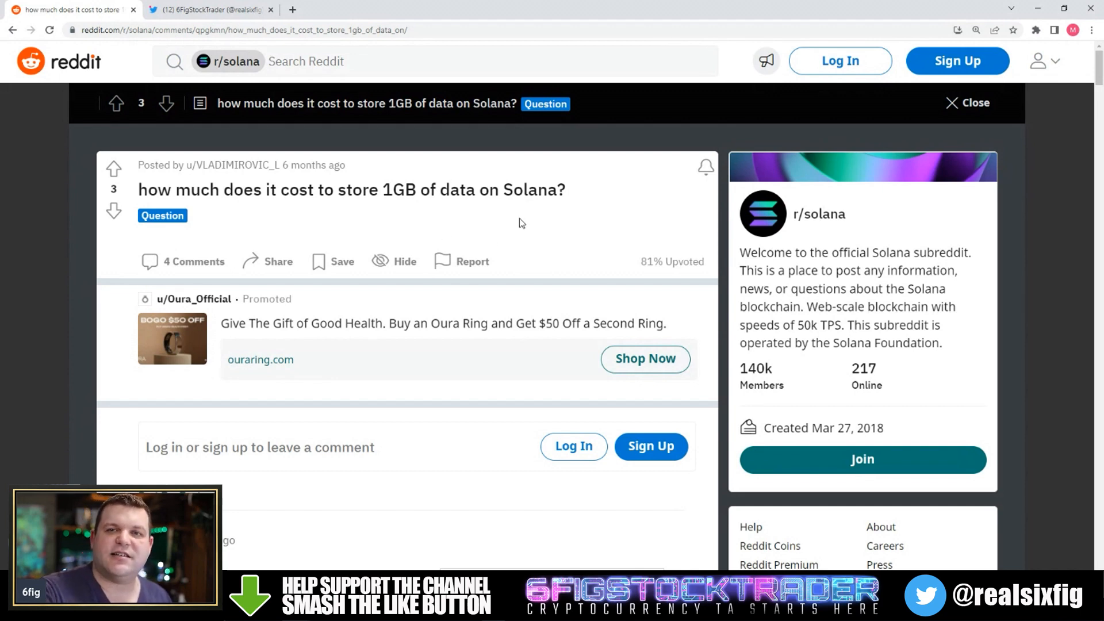
mouse_move(220, 183)
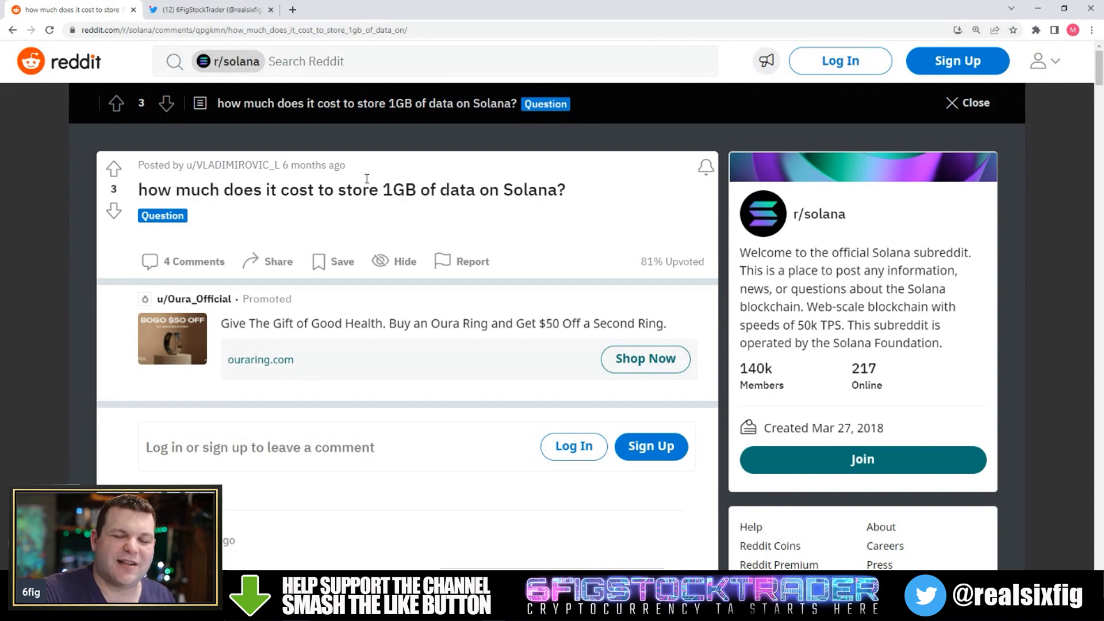
Step: Reach the moderator's reply giving the 6960.00089088 SOL rent-exempt minimum
scroll("down", 3)
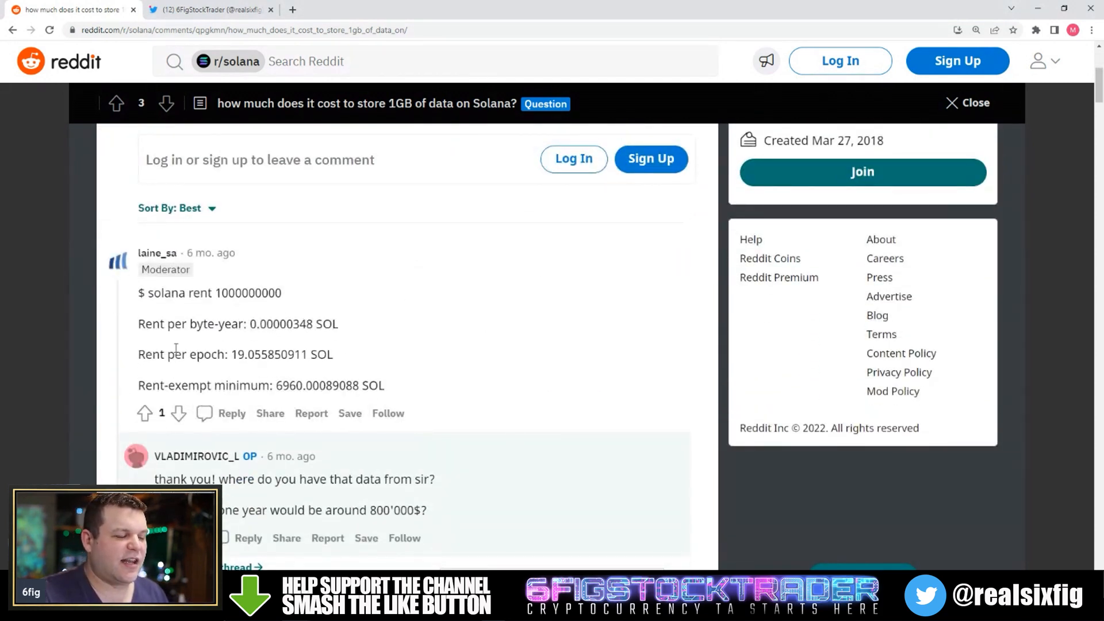
mouse_move(291, 398)
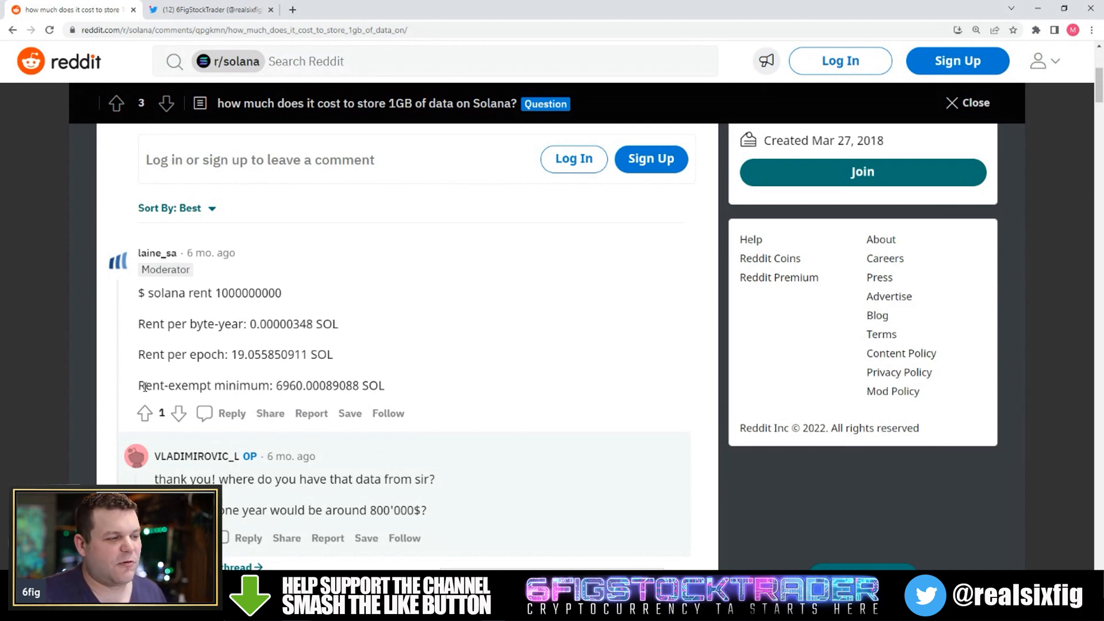
scroll("down", 3)
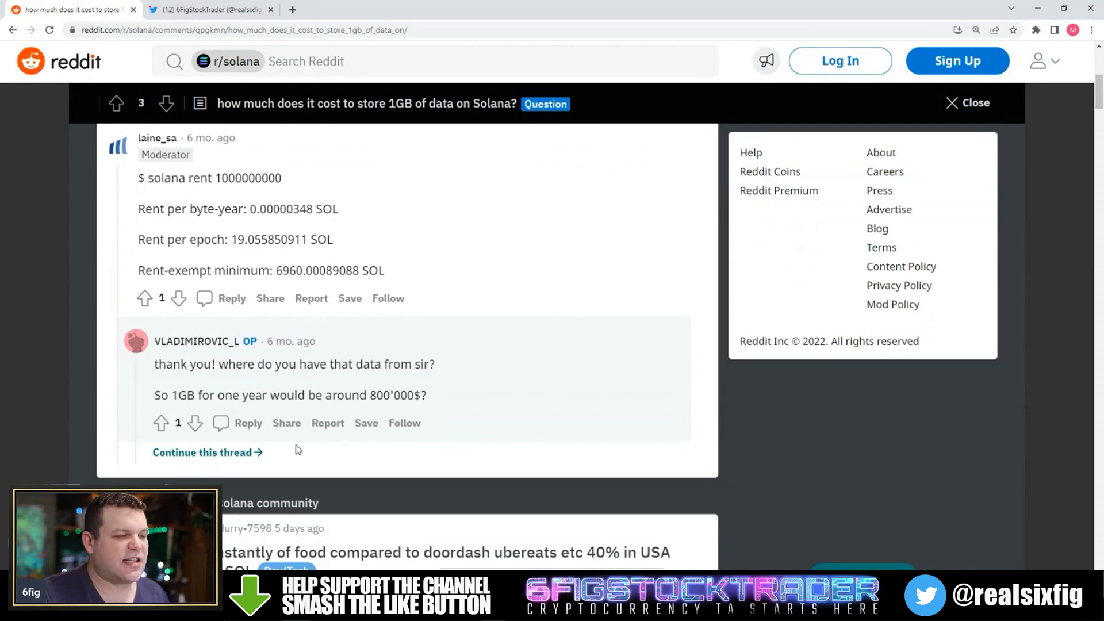
left_click(202, 452)
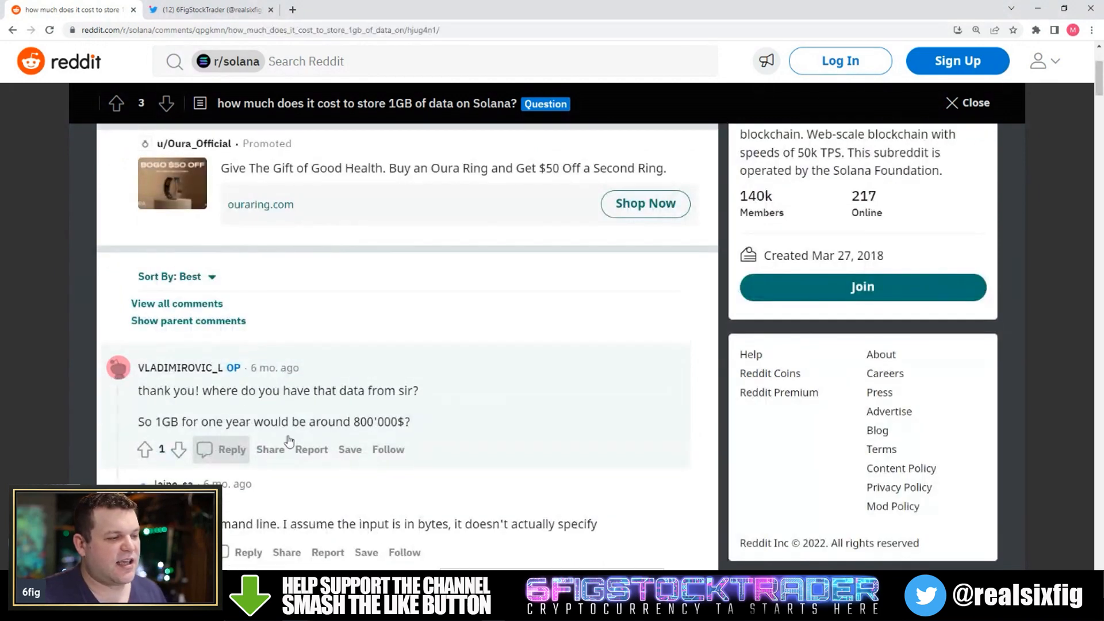
scroll("down", 3)
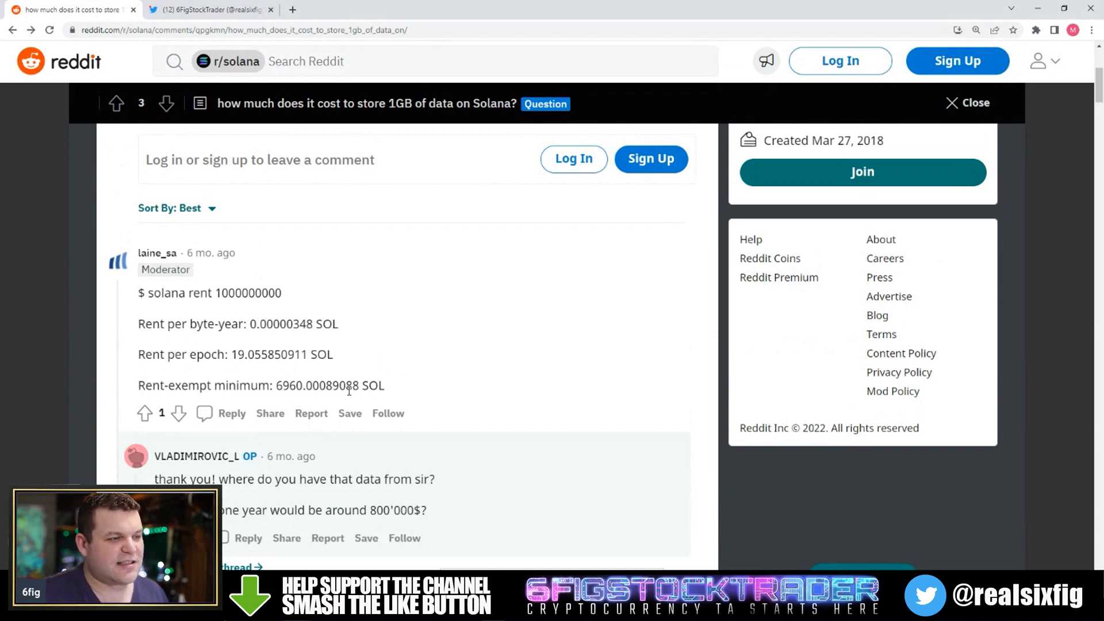
mouse_move(238, 367)
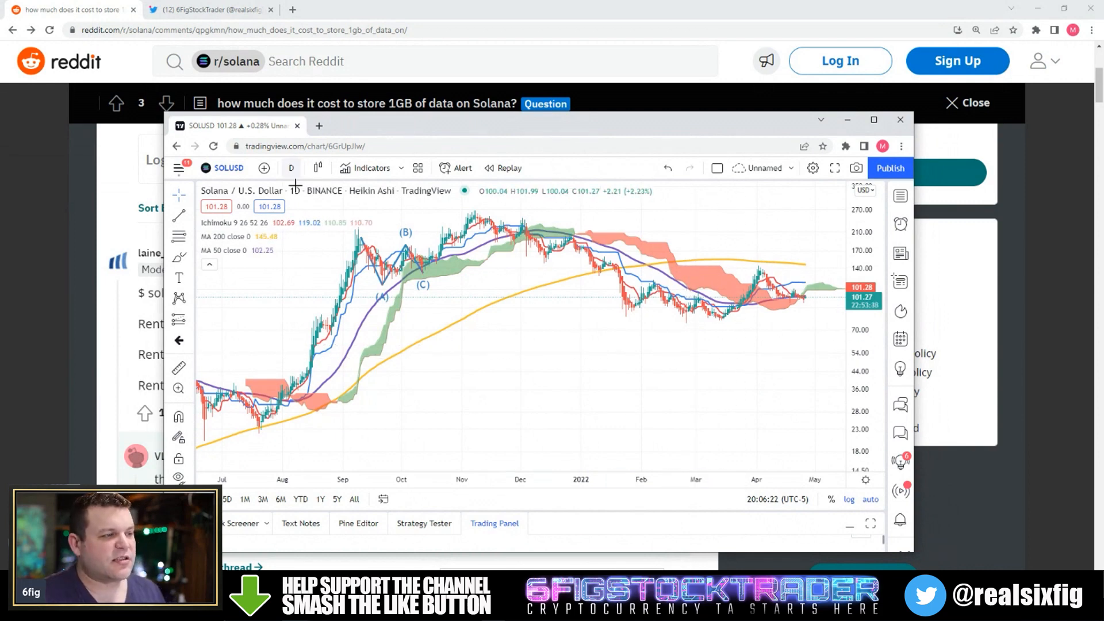
mouse_move(429, 295)
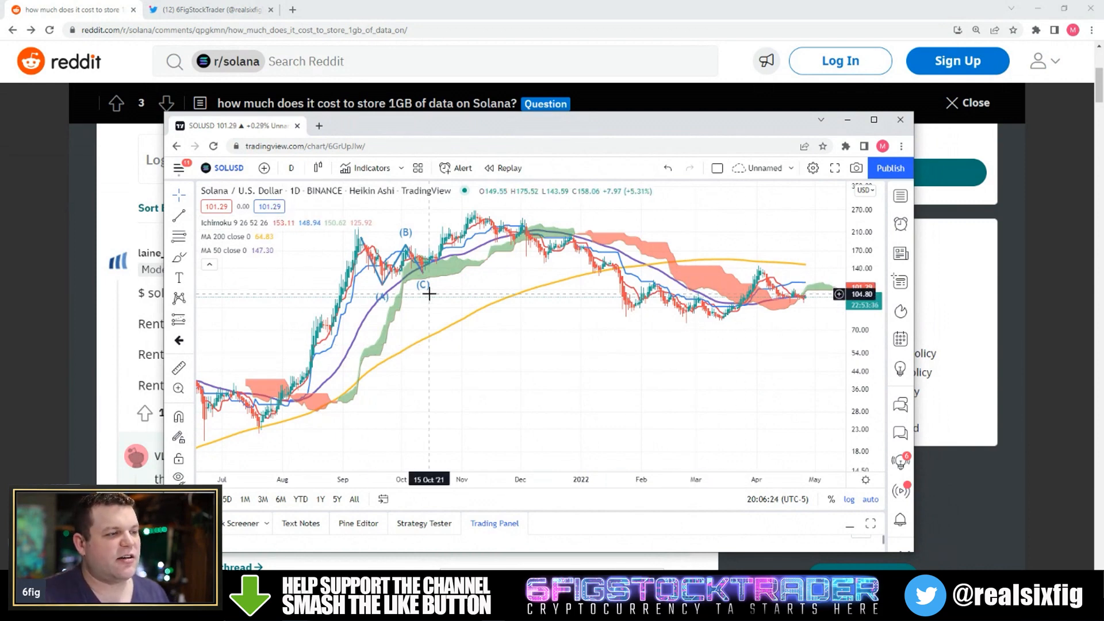
Step: Show the TradingView SOLUSD chart with SOL near $101
left_click(900, 120)
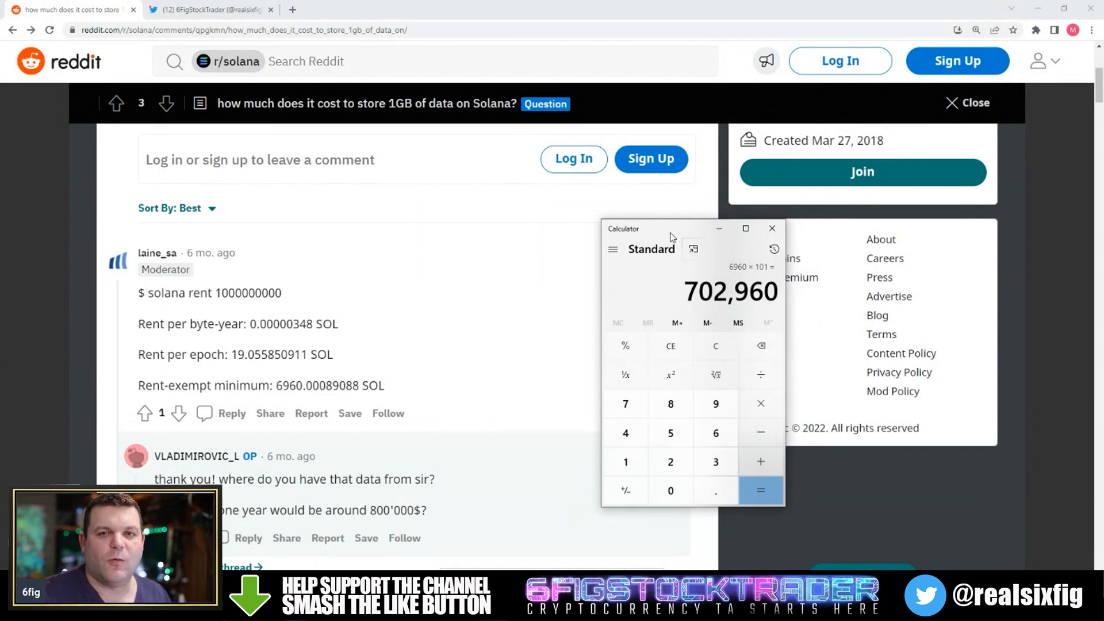
mouse_move(678, 243)
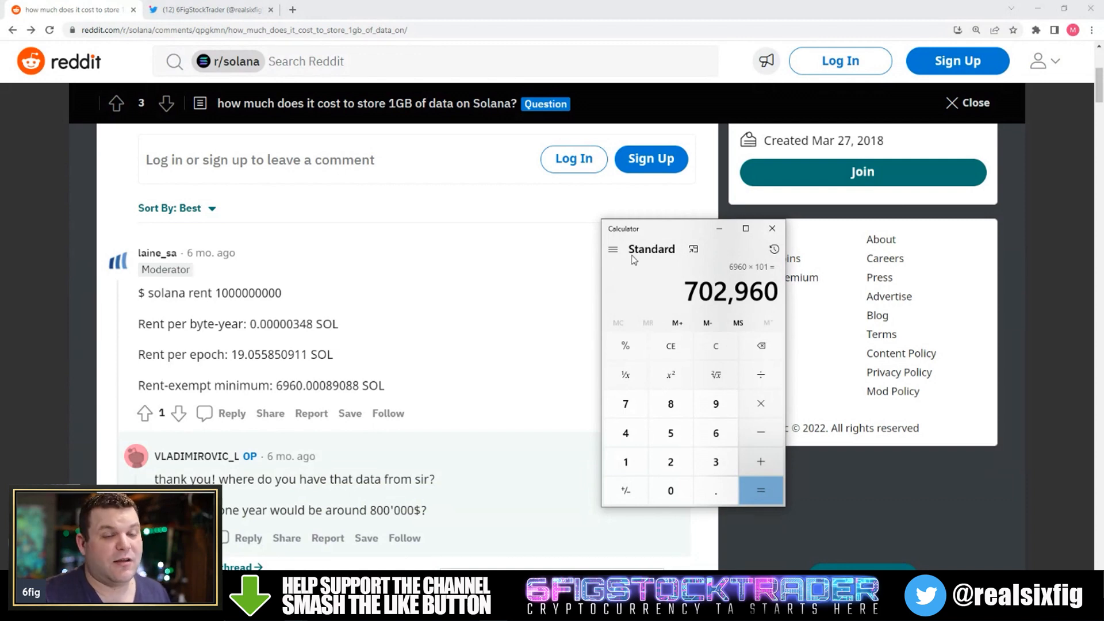
mouse_move(520, 317)
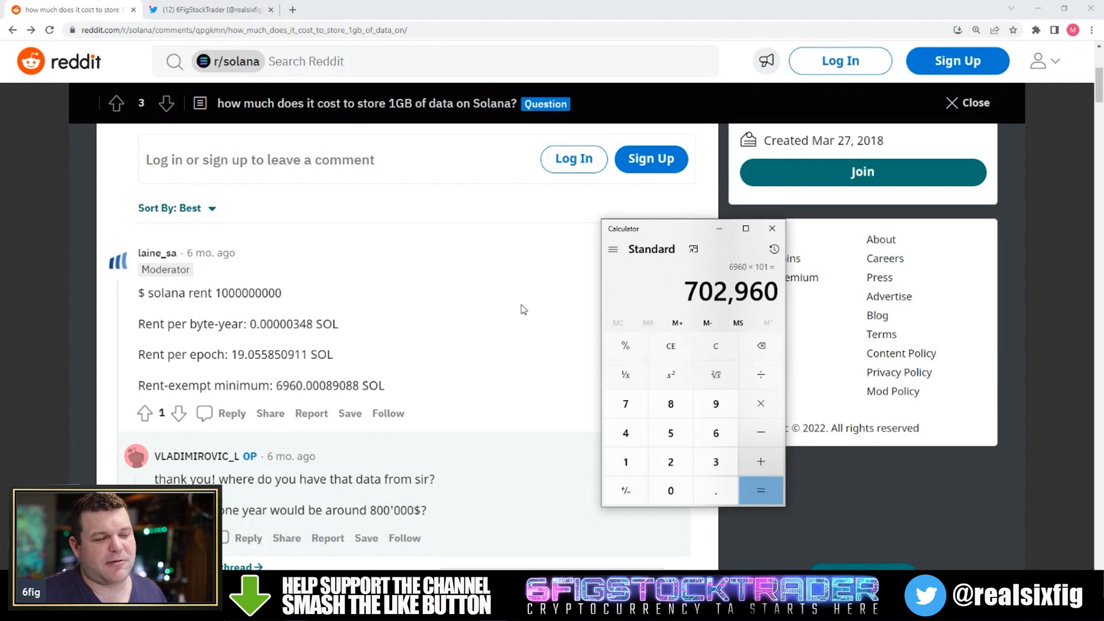
mouse_move(573, 322)
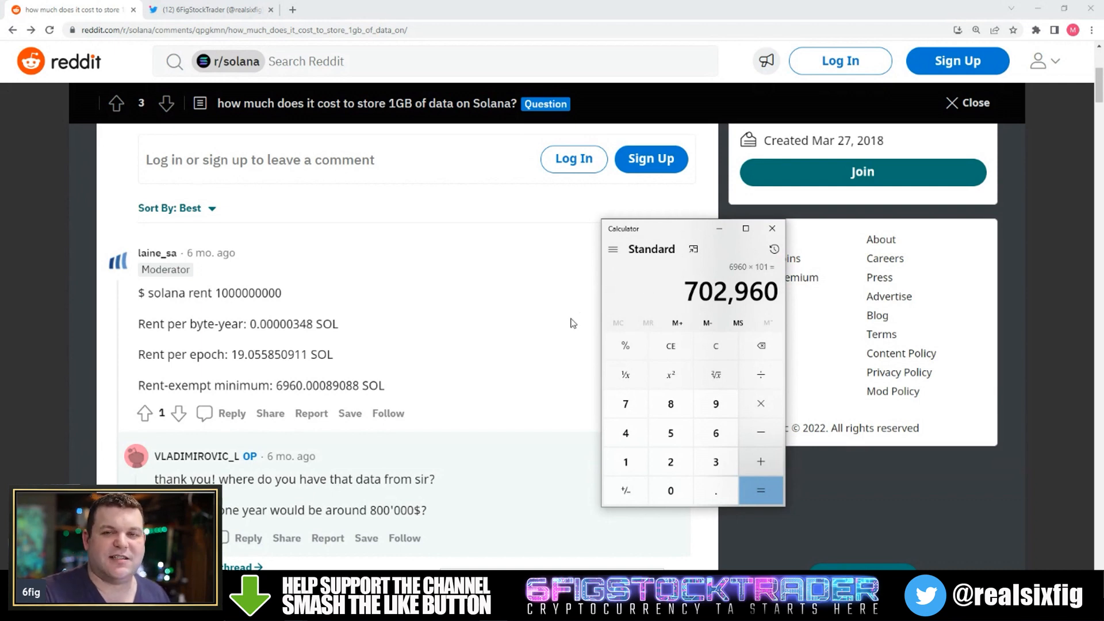
mouse_move(563, 331)
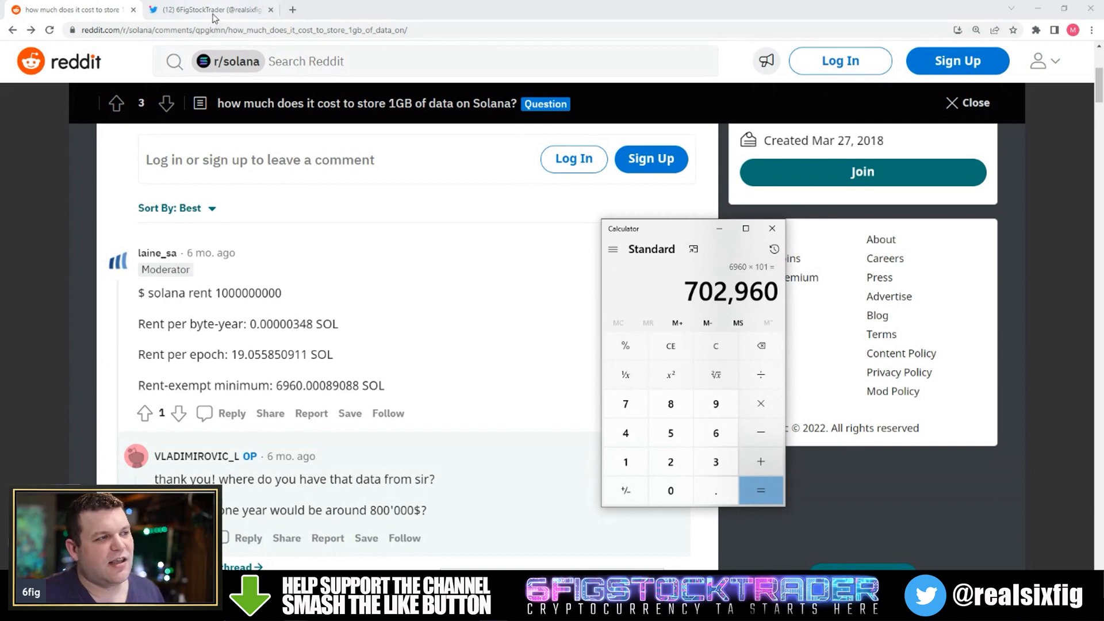
Step: Show the Internet Computer cost table row listing GB storage at $0.467 per month
left_click(772, 228)
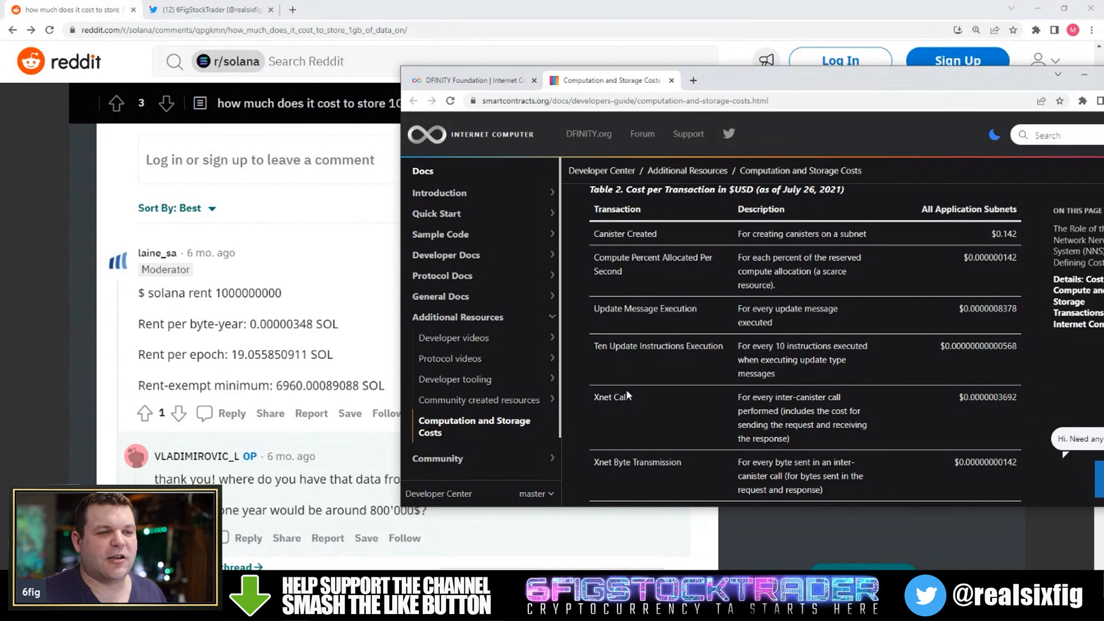
scroll("down", 3)
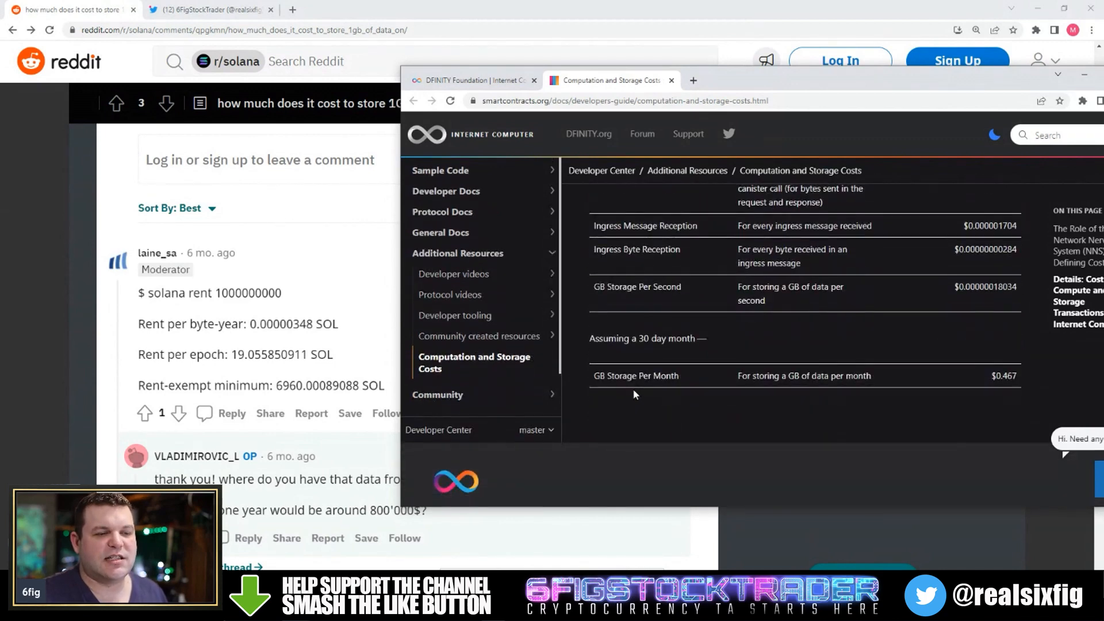
mouse_move(600, 380)
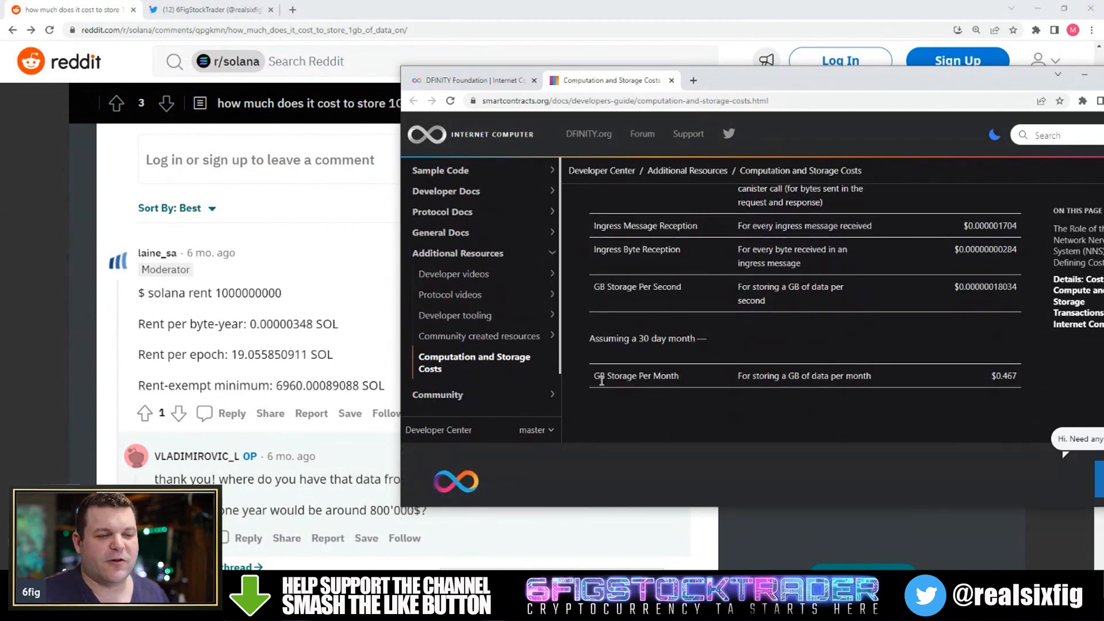
mouse_move(690, 388)
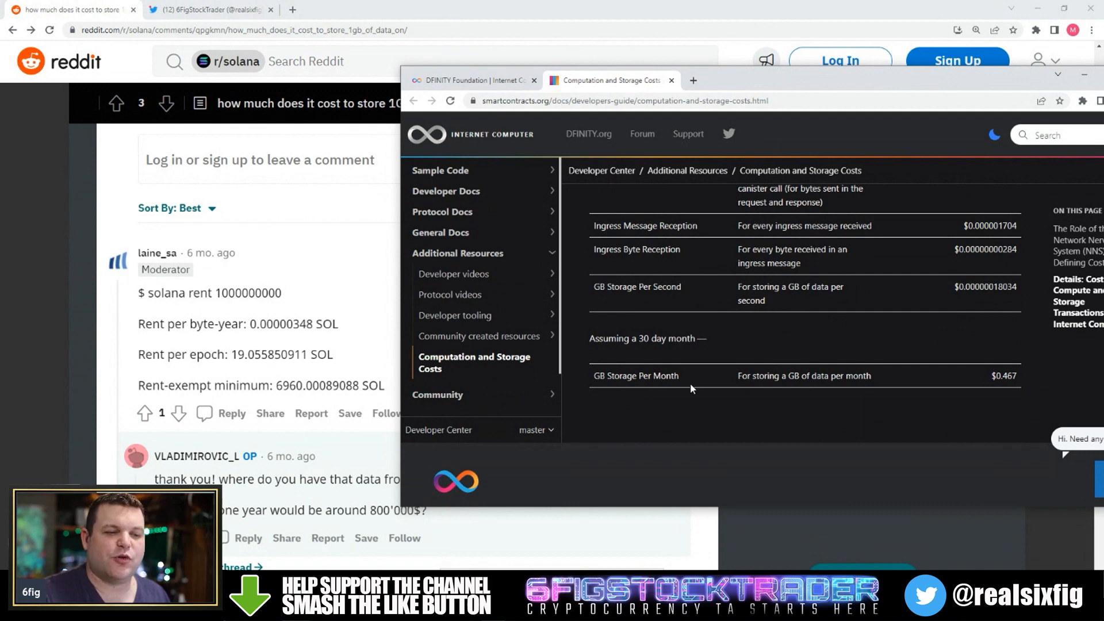
mouse_move(681, 341)
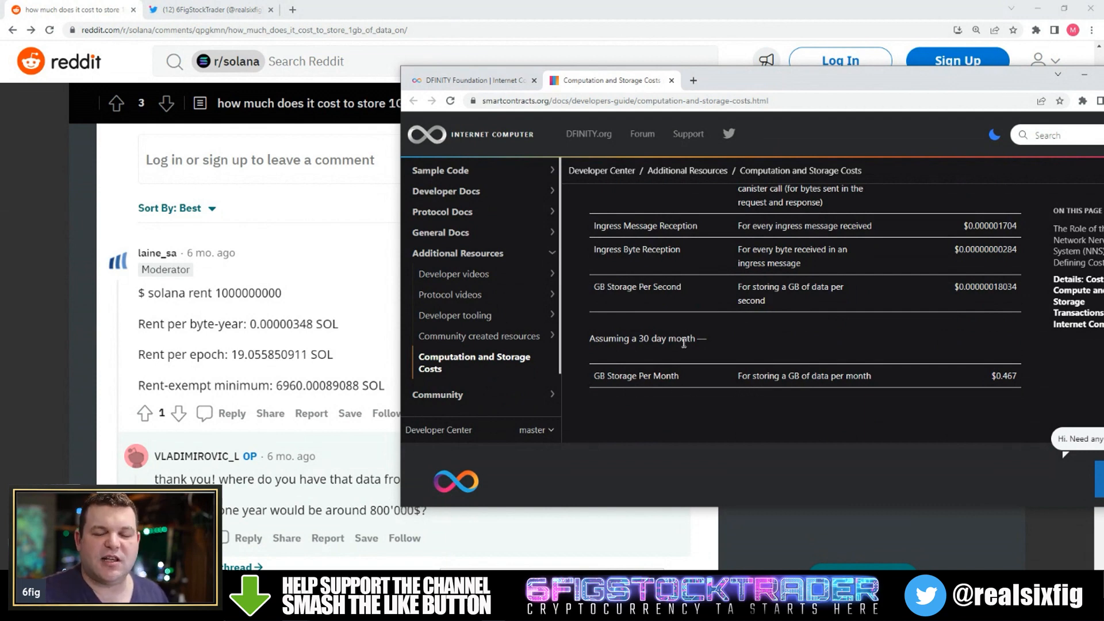
mouse_move(1015, 387)
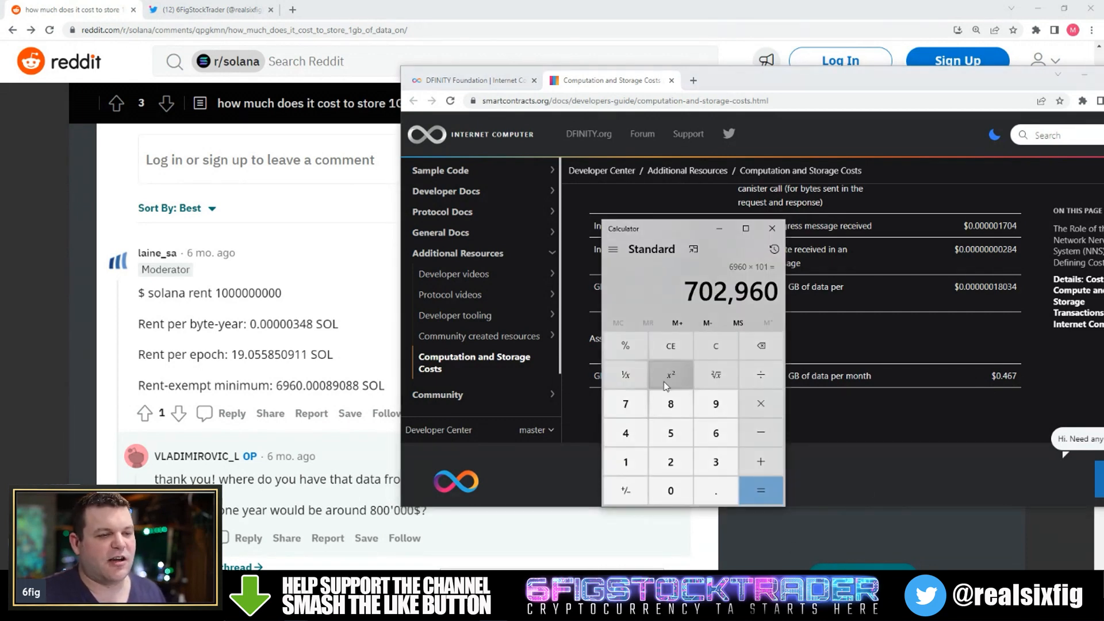
Step: Clear the calculator's 702,960 result and close Calculator
left_click(716, 345)
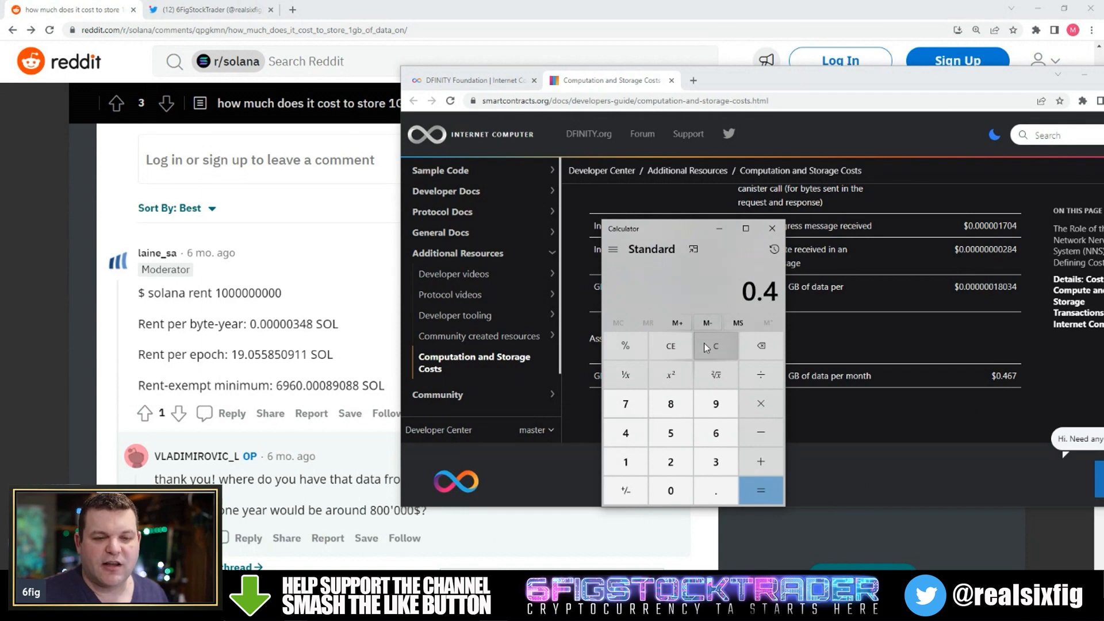
left_click(760, 489)
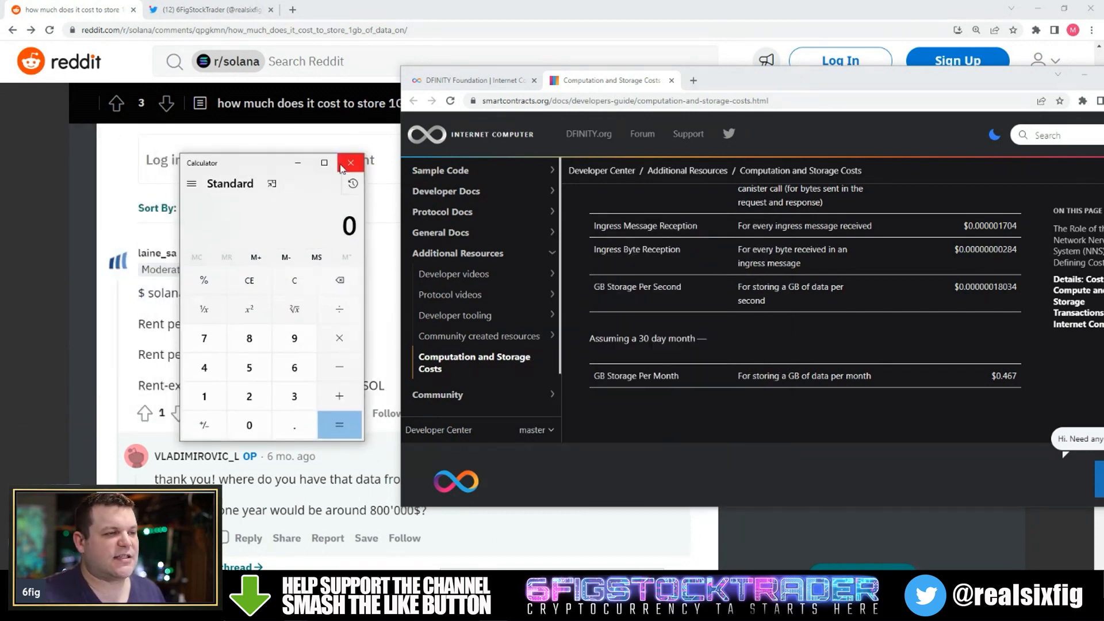
left_click(350, 162)
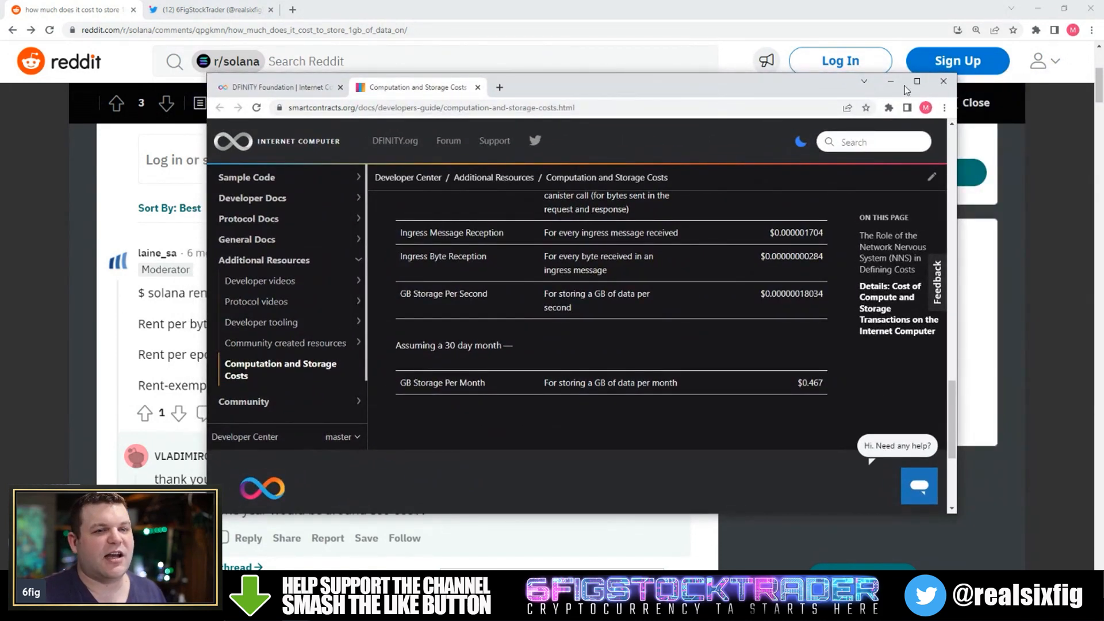
Step: Maximize the docs window to show the full July 2021 USD transaction cost table
left_click(917, 81)
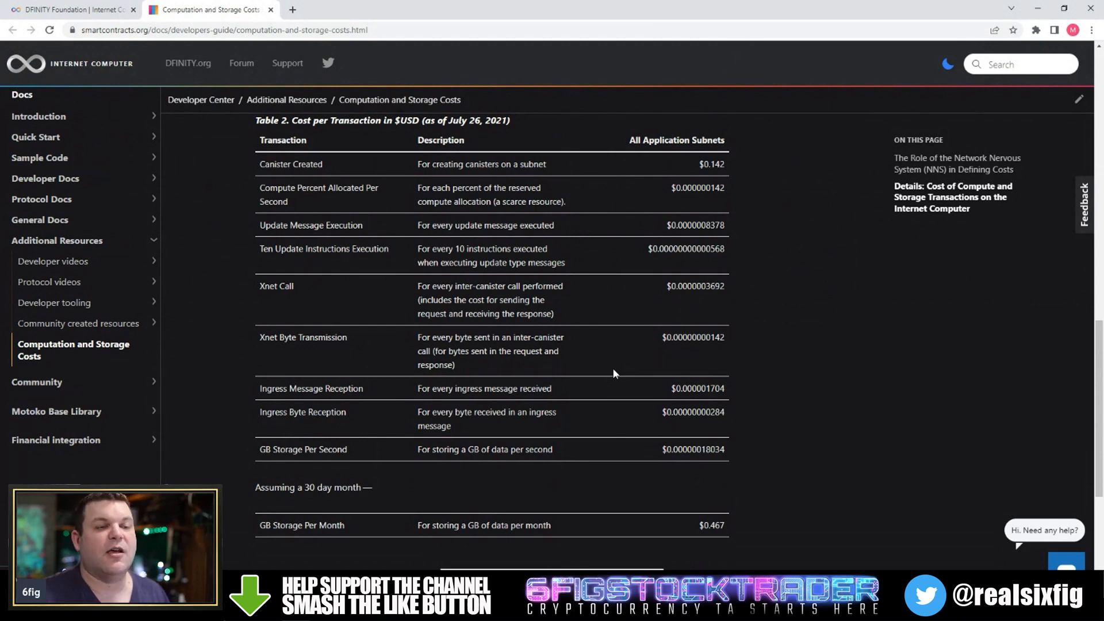
mouse_move(753, 411)
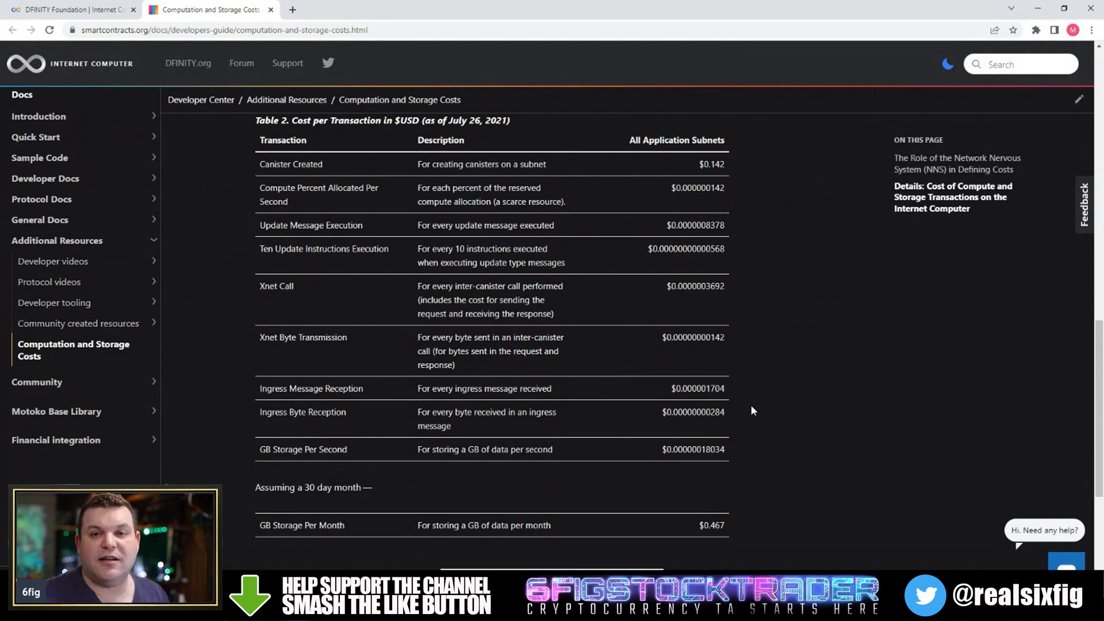
mouse_move(690, 534)
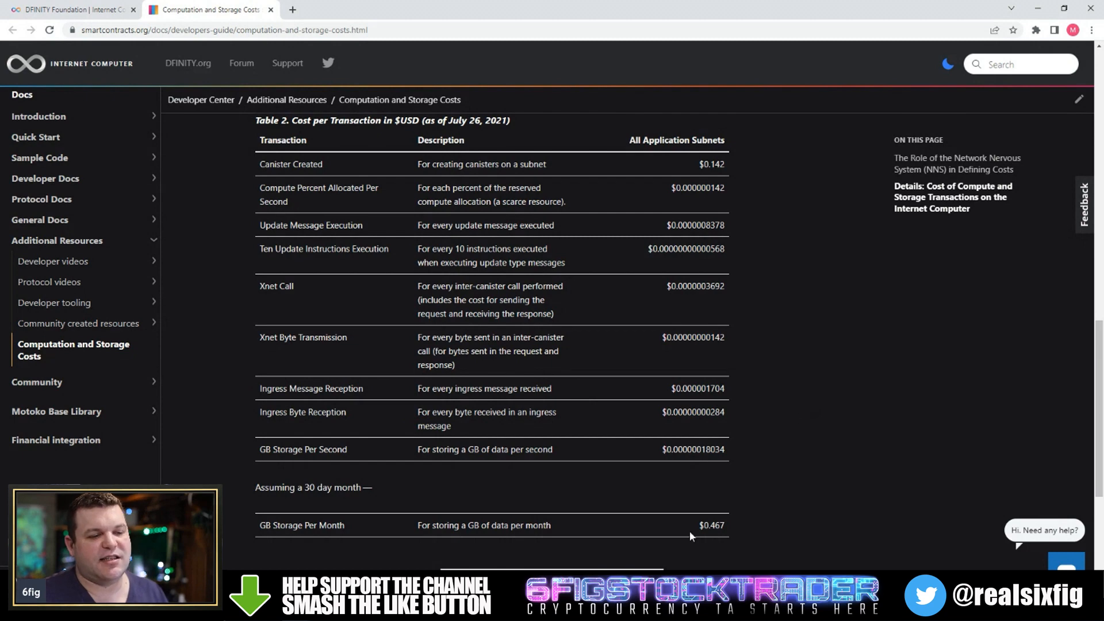
mouse_move(554, 487)
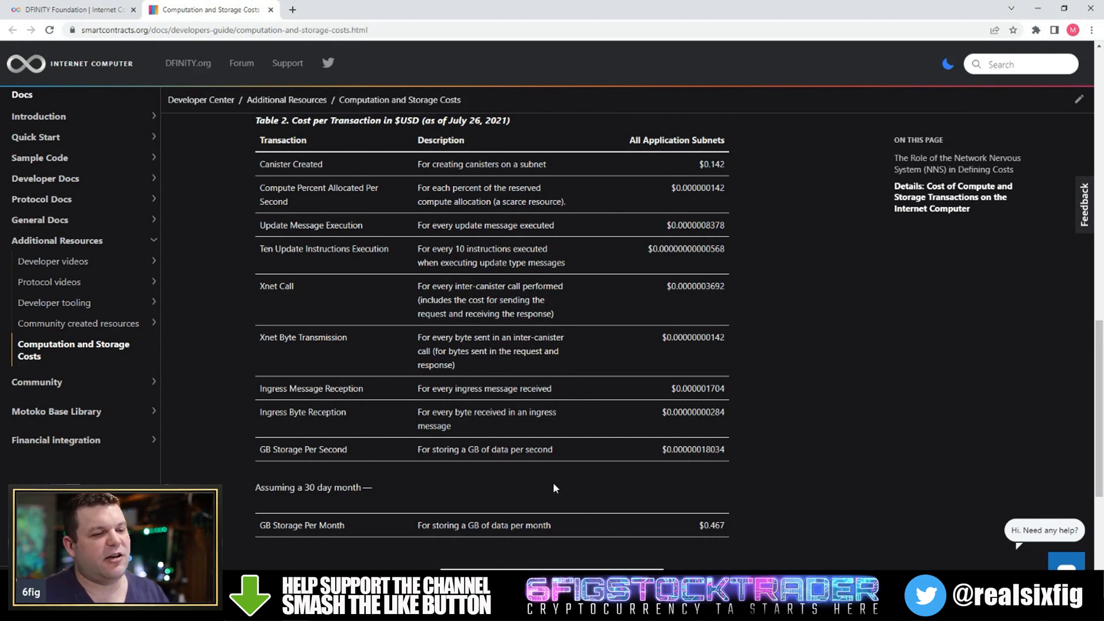
mouse_move(392, 466)
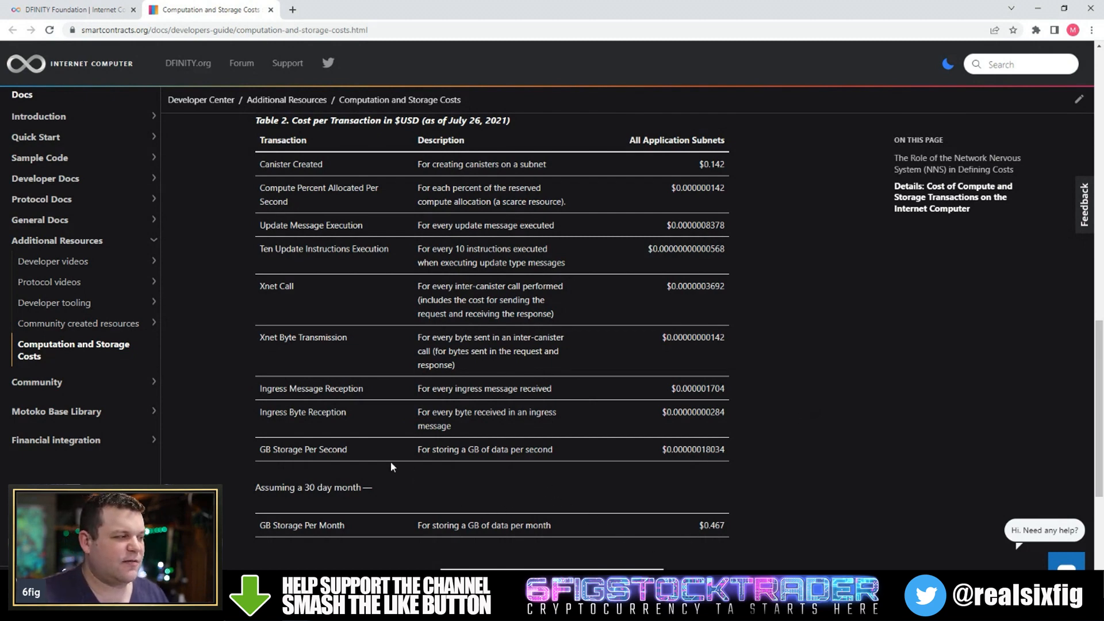
mouse_move(309, 388)
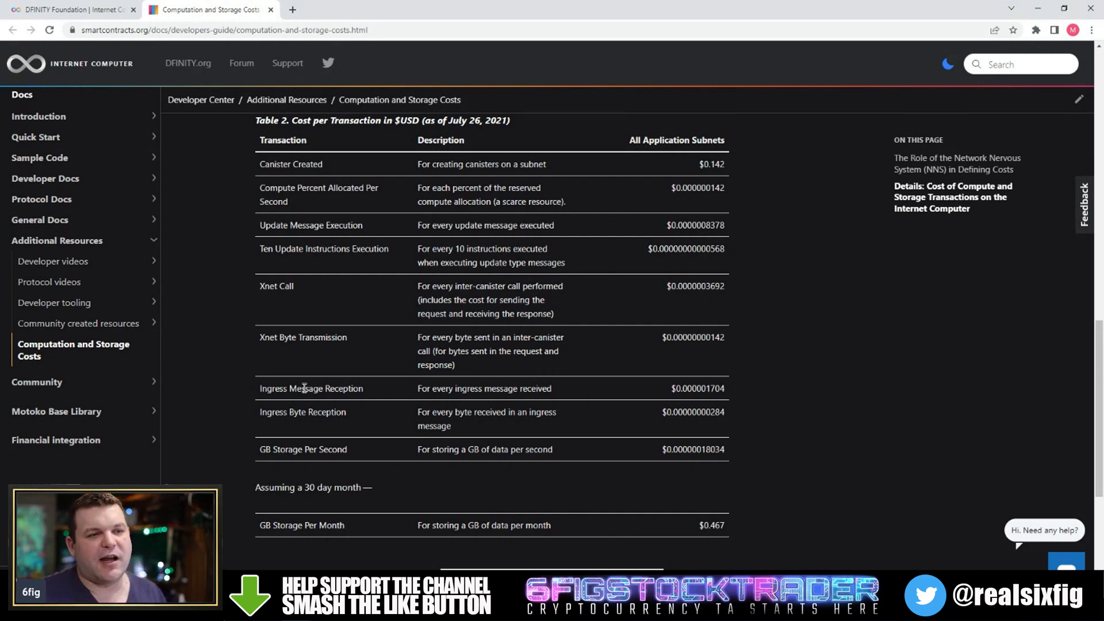
mouse_move(296, 356)
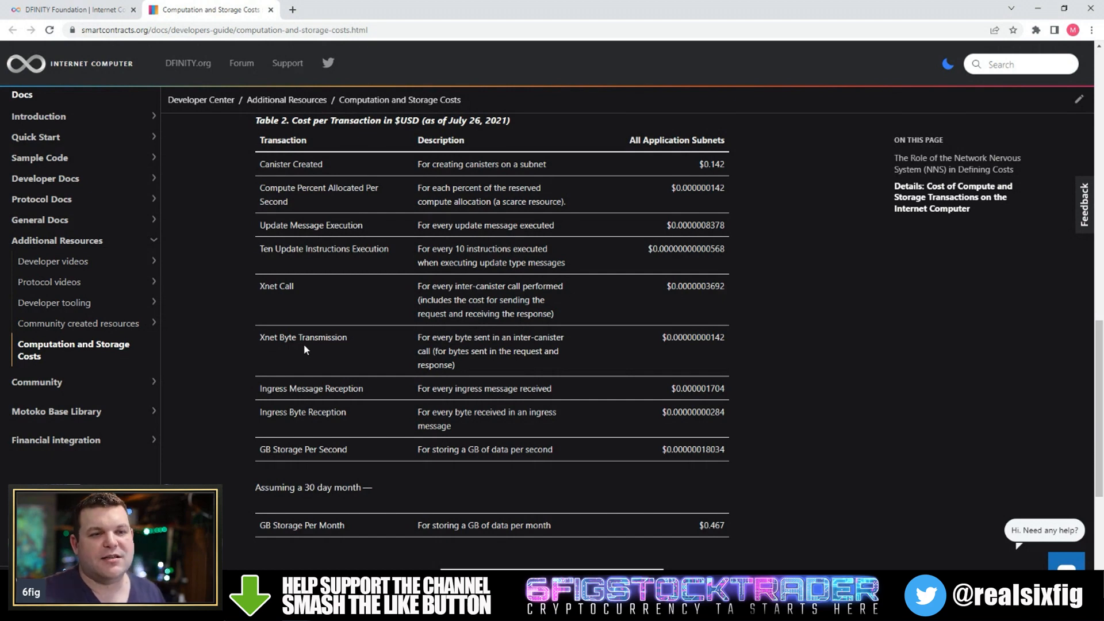
mouse_move(636, 560)
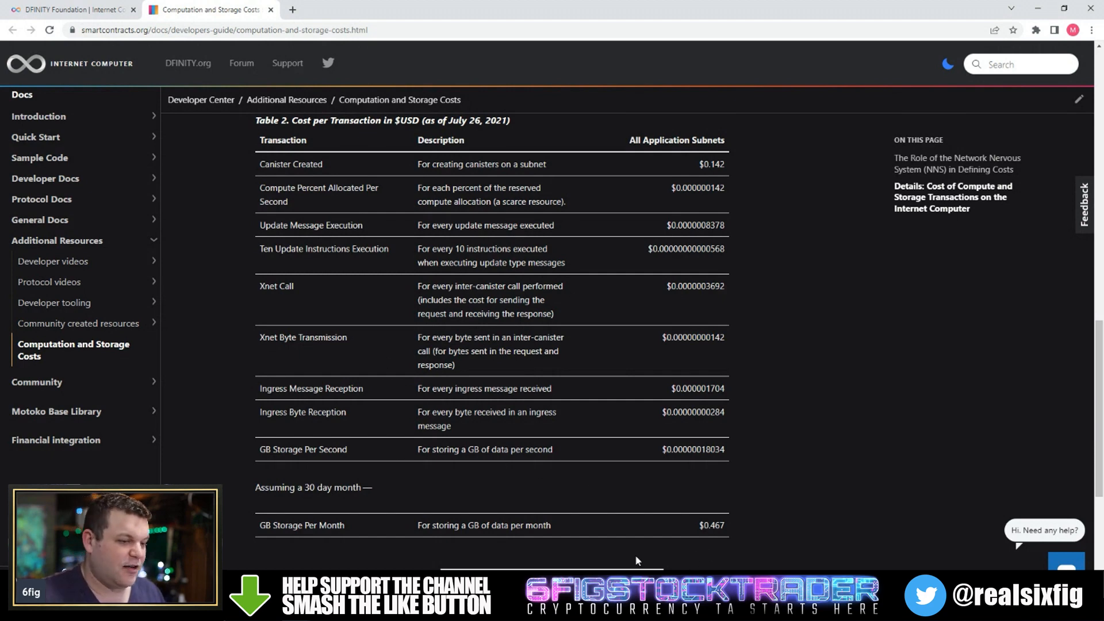